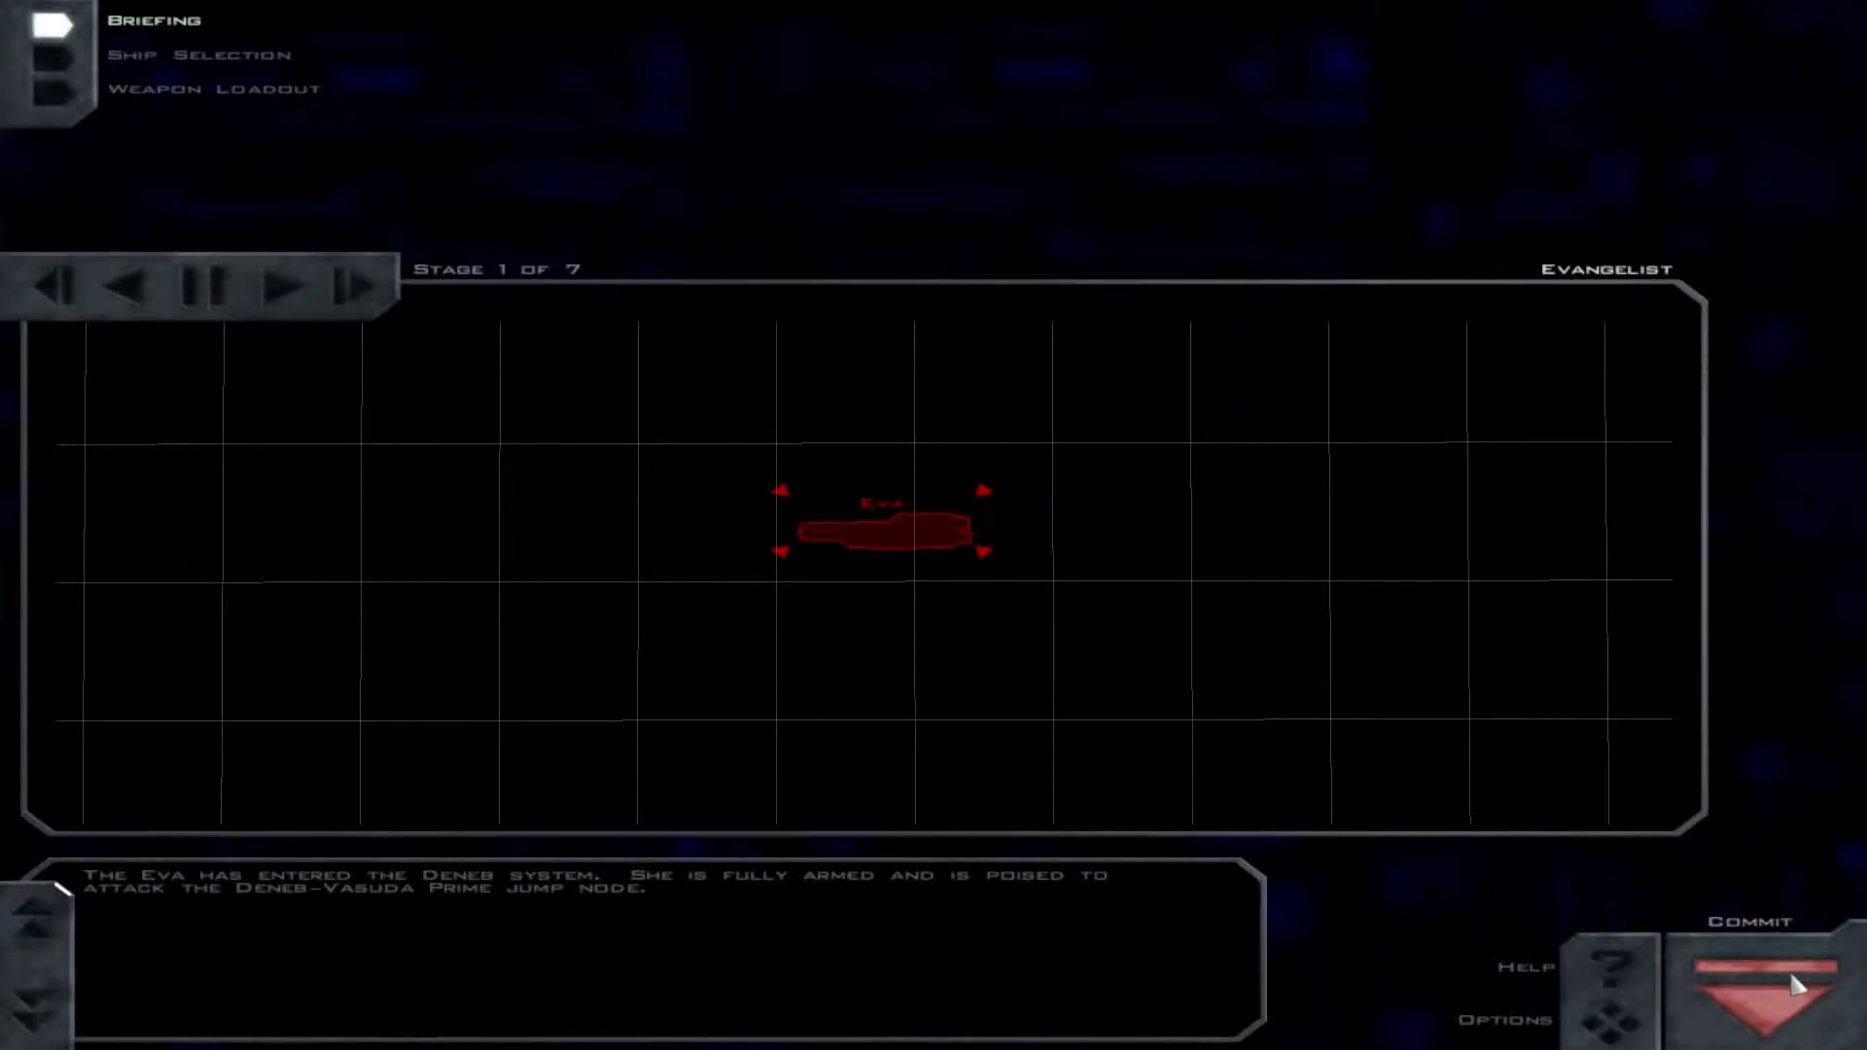
Step: Advance the briefing past the Arjuna and Krishna escort wings to stage 3 of 7
{"action": "left_click", "coordinate": [303, 288]}
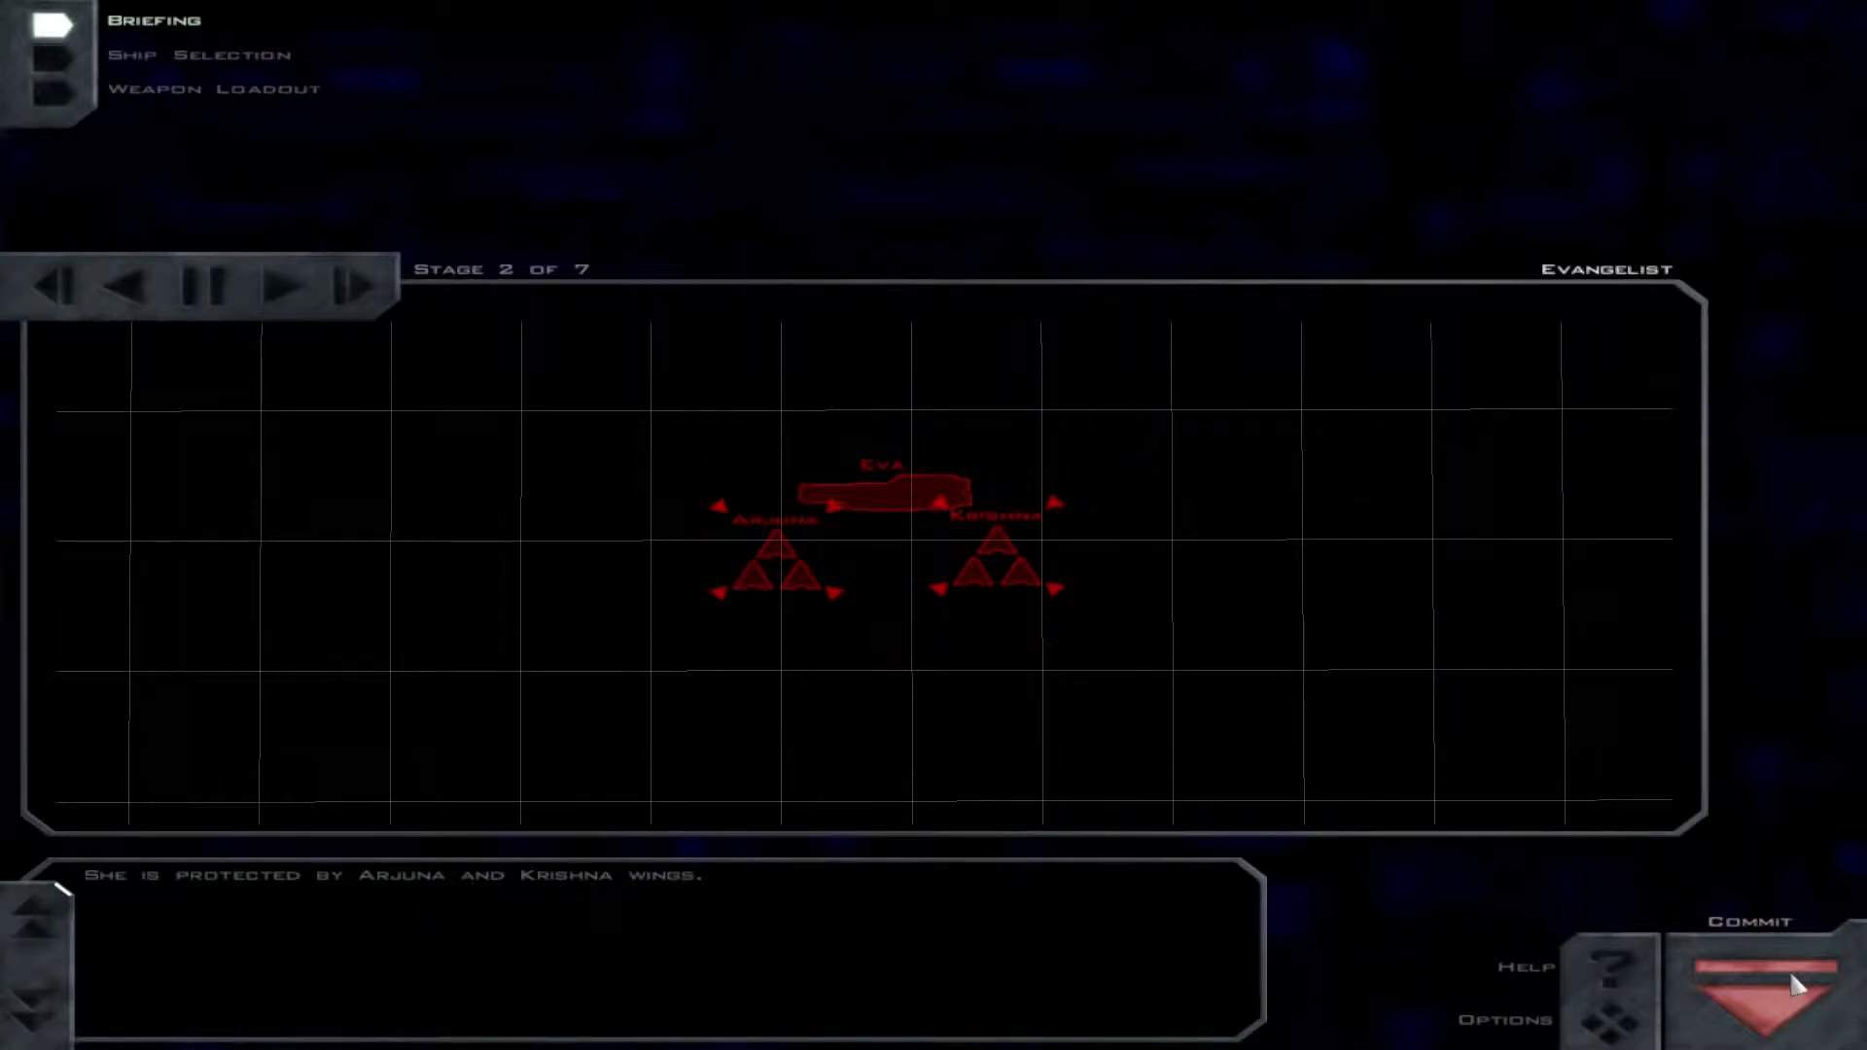
{"action": "left_click", "coordinate": [294, 286]}
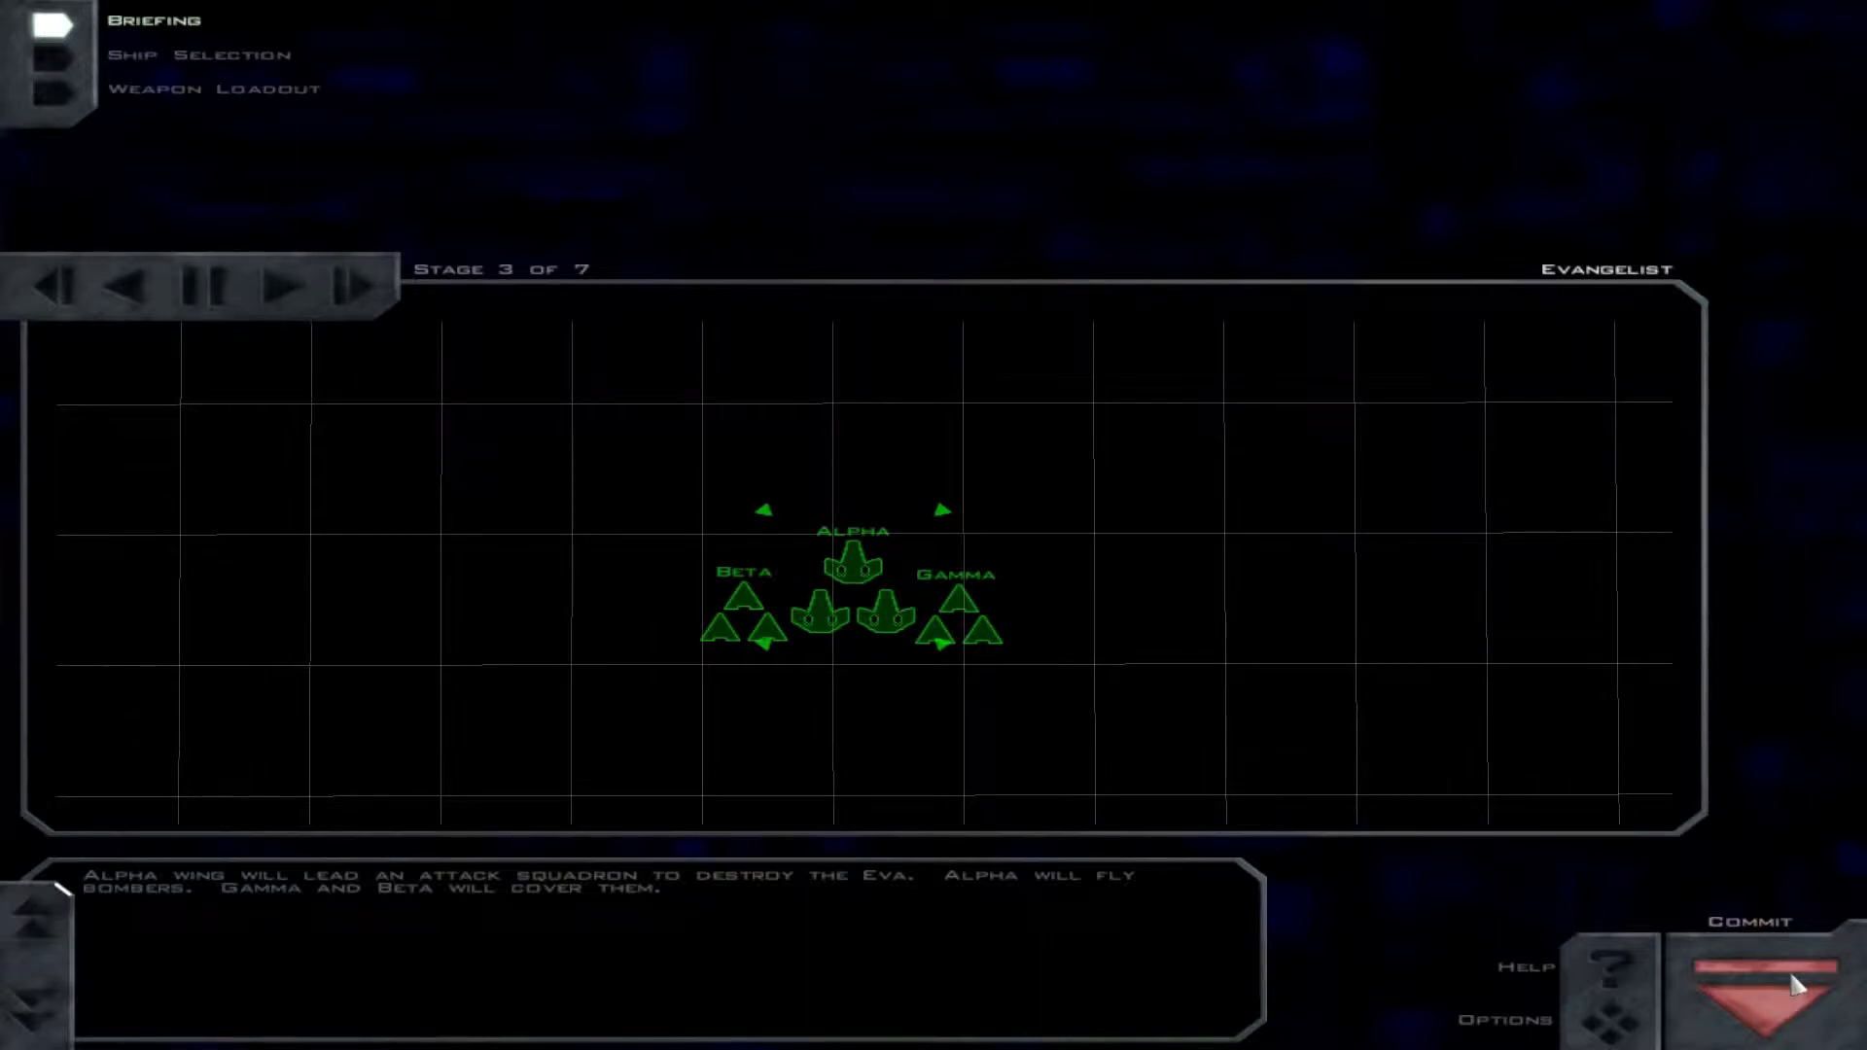
Step: Step through stages 4 and 5 (Eva weapons, 20 Tsunami bombs) to stage 6 of 7
{"action": "left_click", "coordinate": [303, 286]}
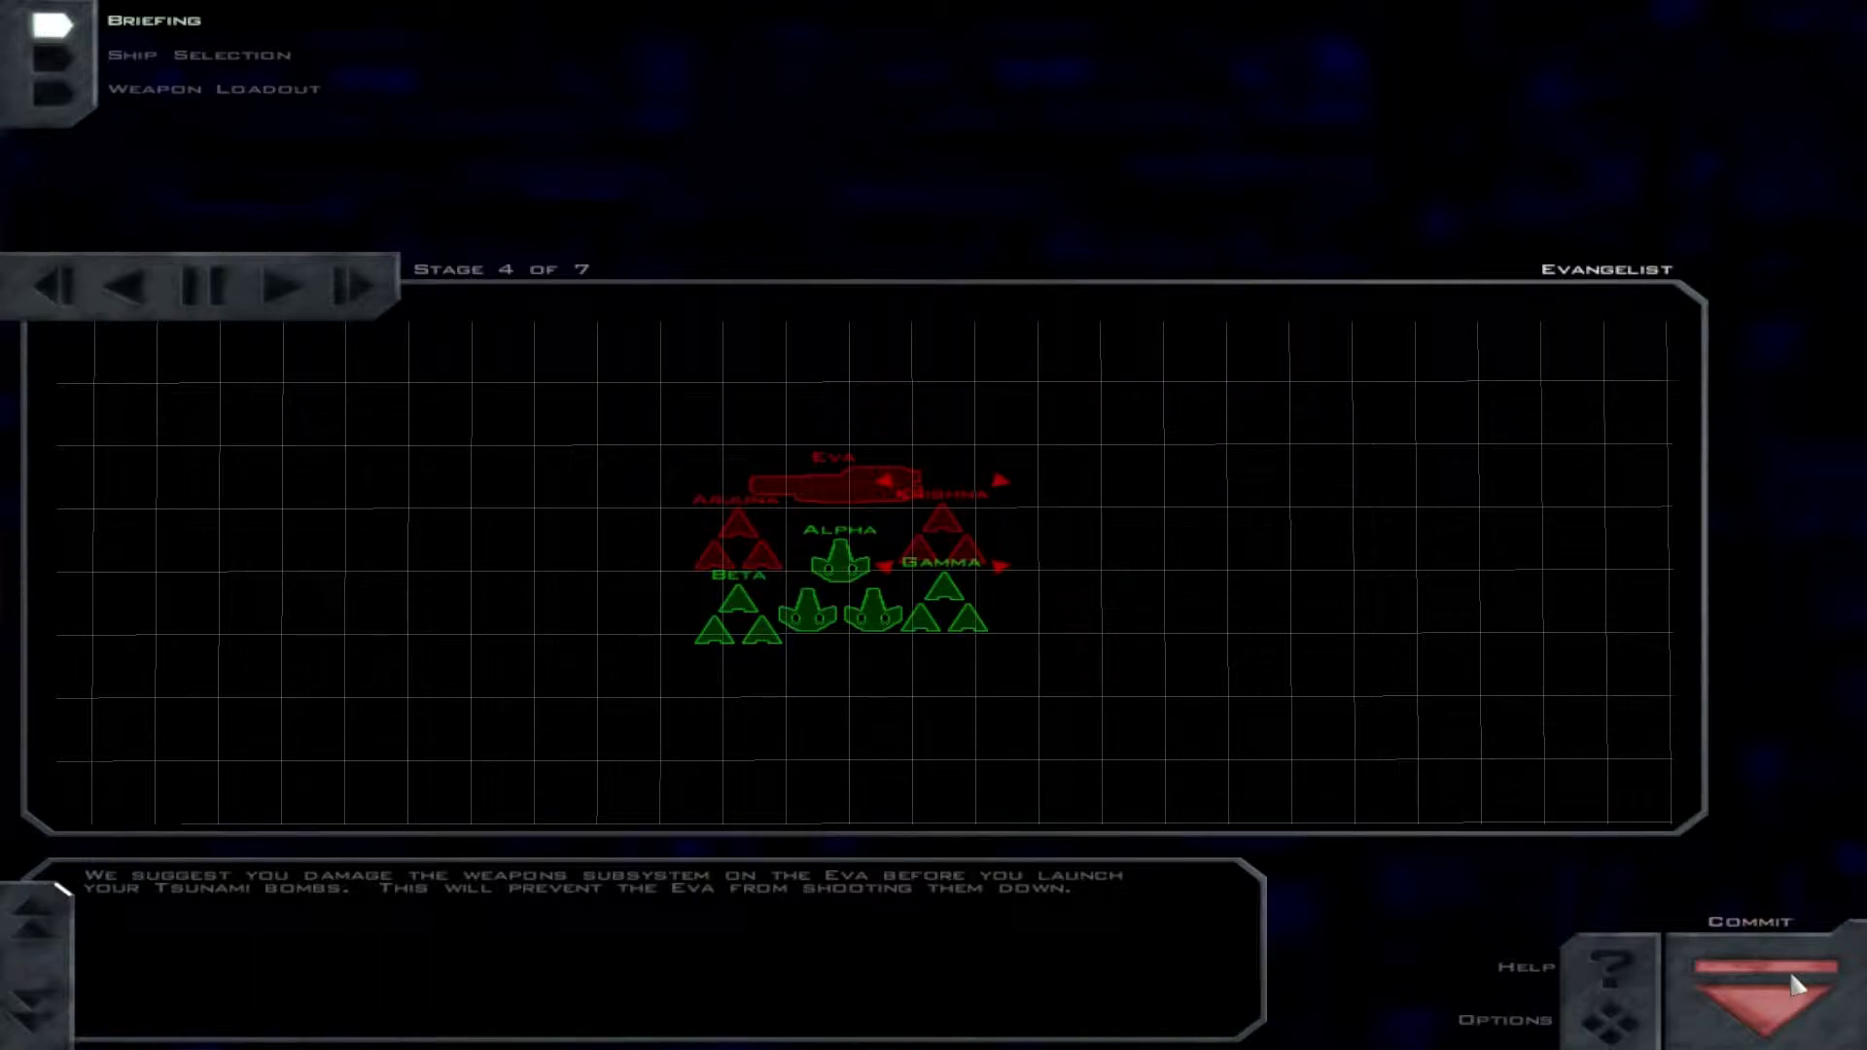
{"action": "left_click", "coordinate": [286, 289]}
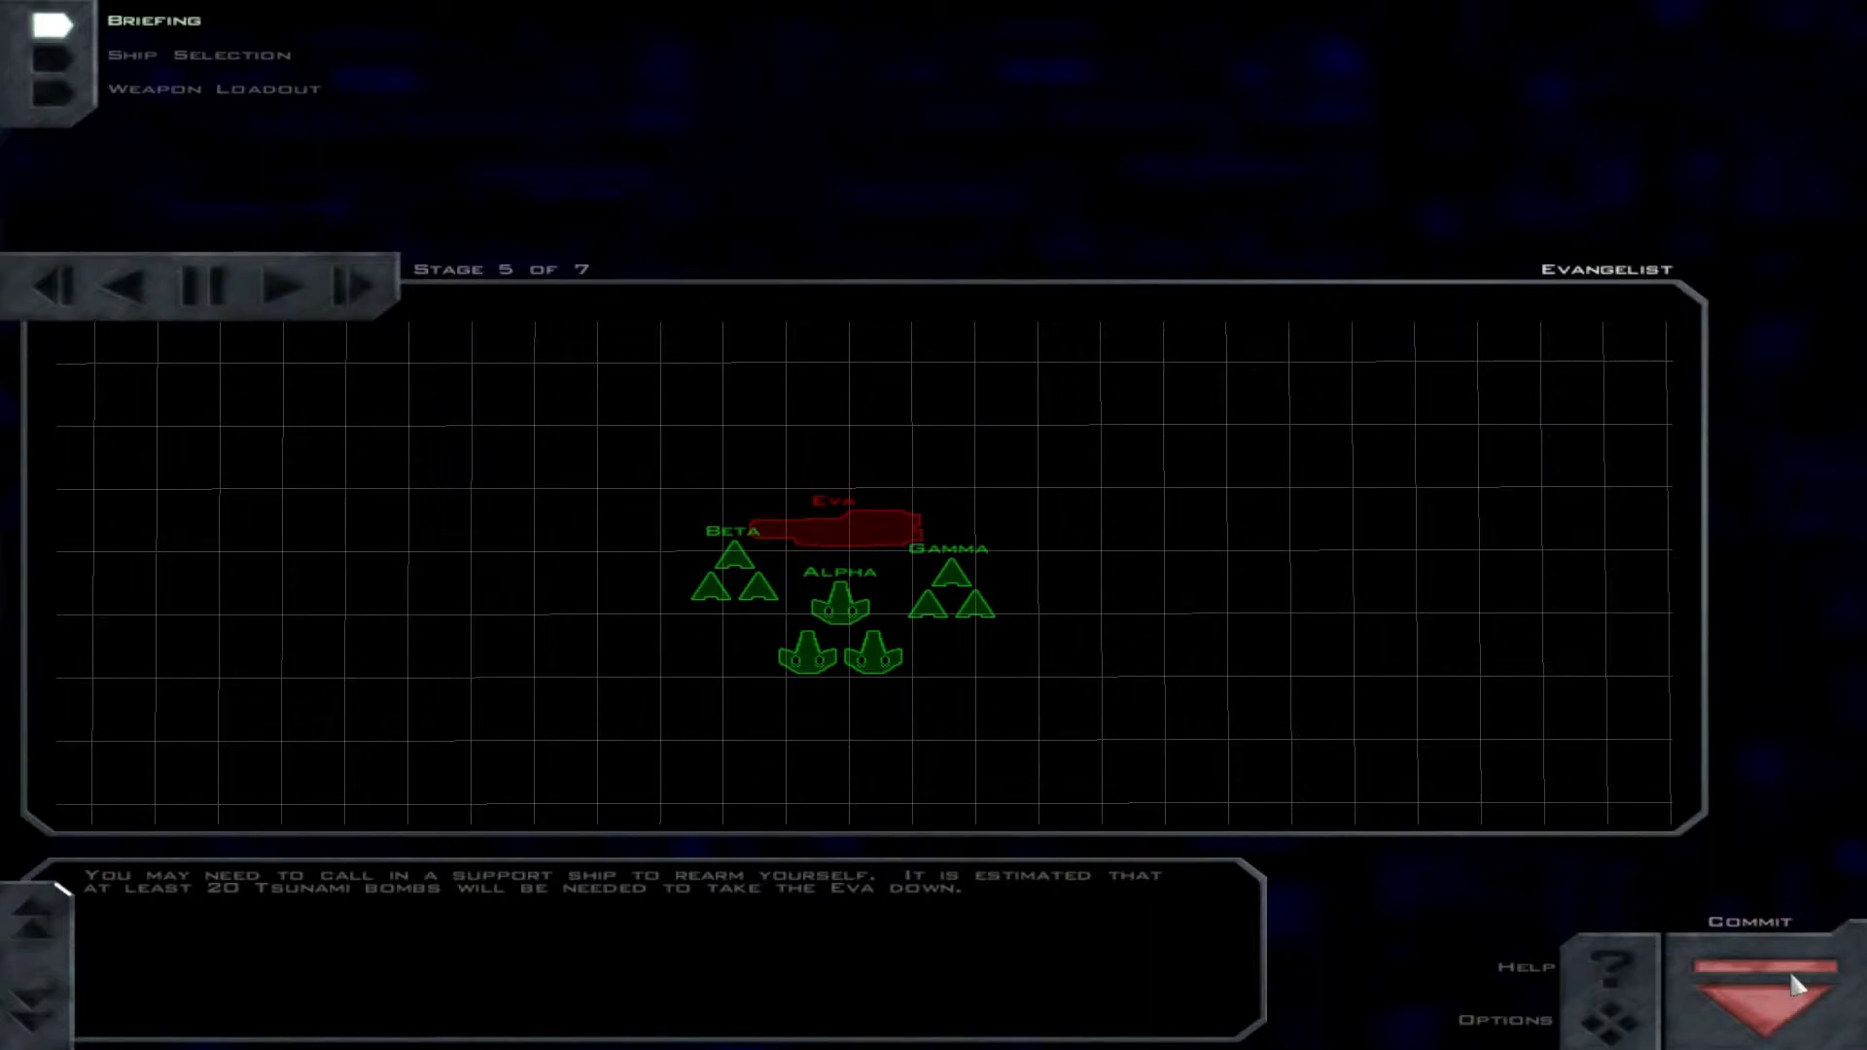
{"action": "left_click", "coordinate": [286, 288]}
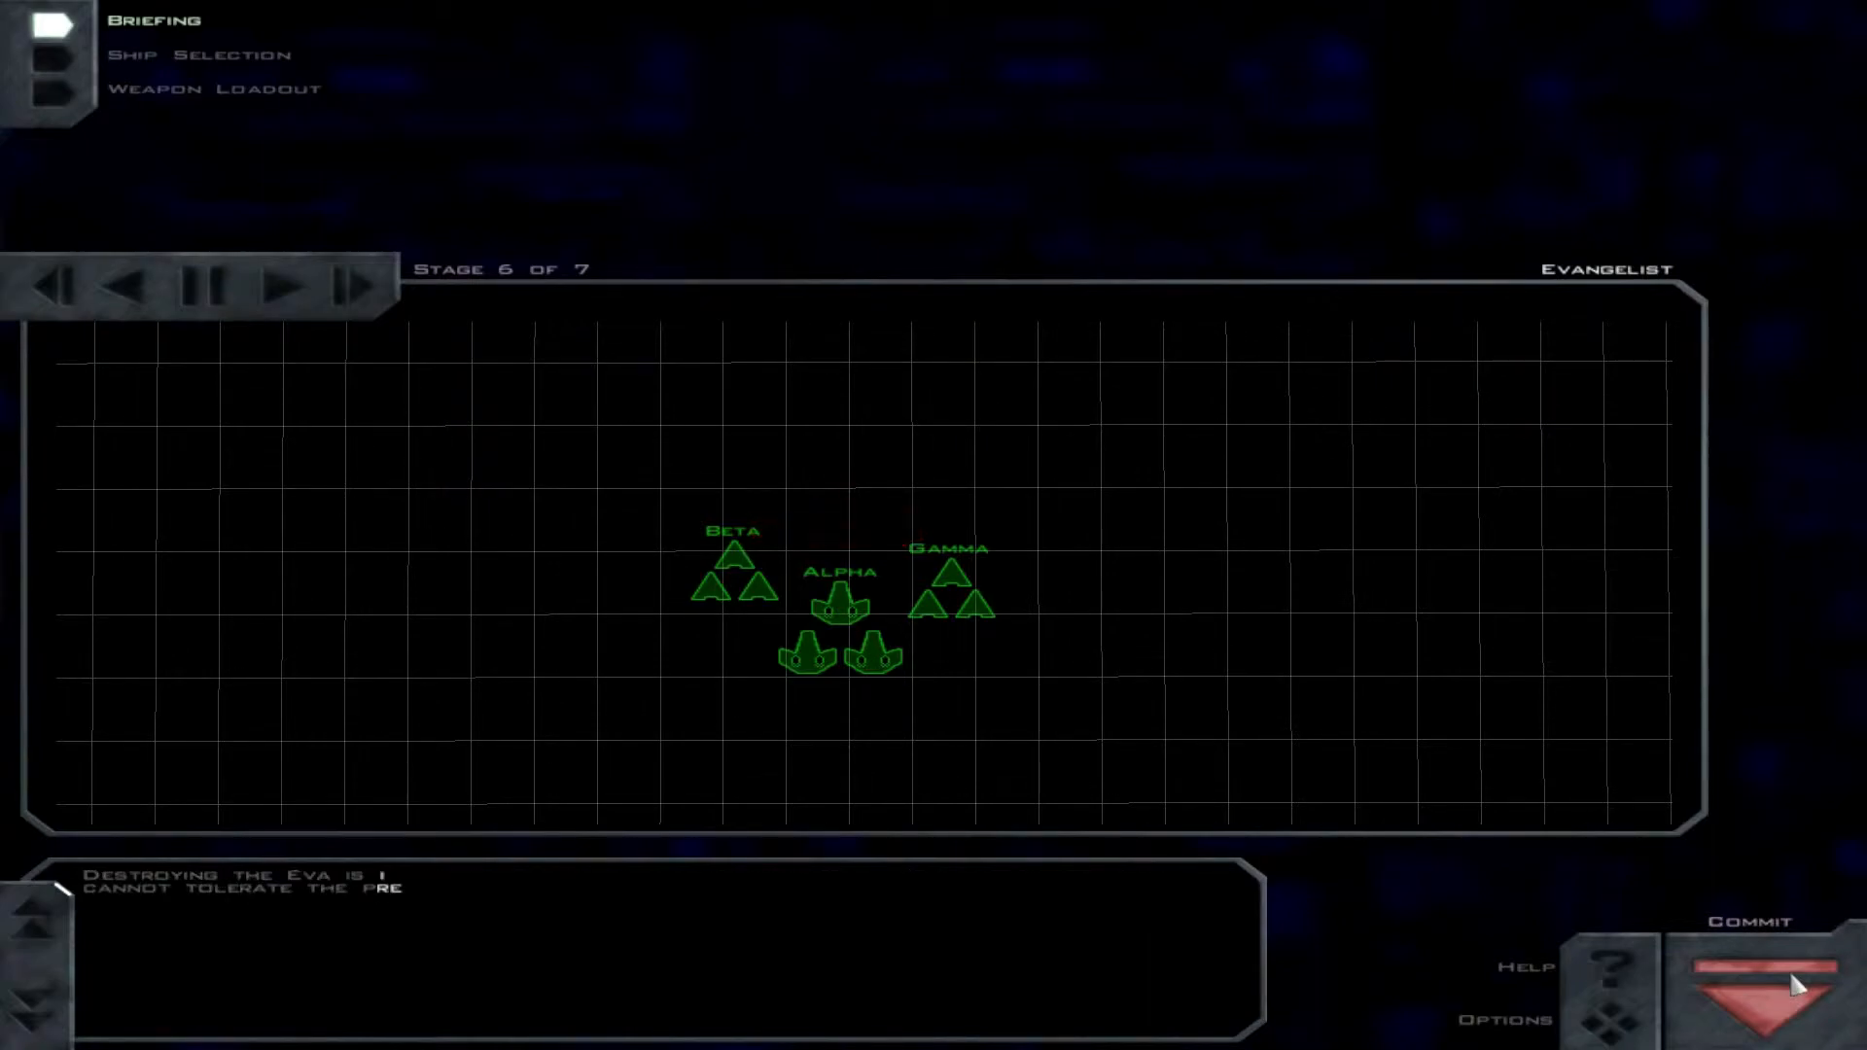